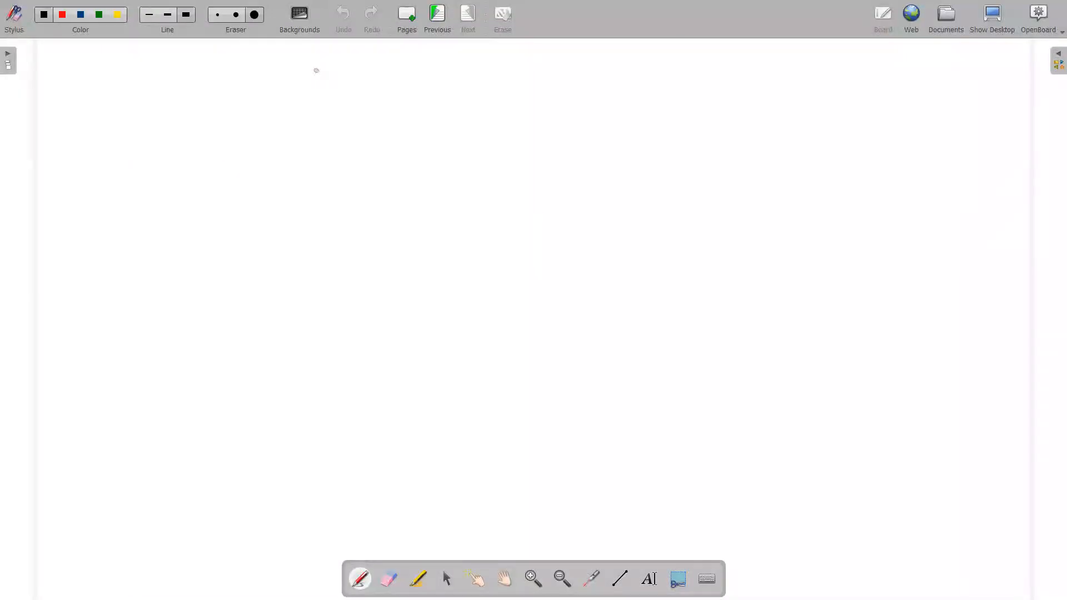
{"action": "mouse_move", "coordinate": [331, 78]}
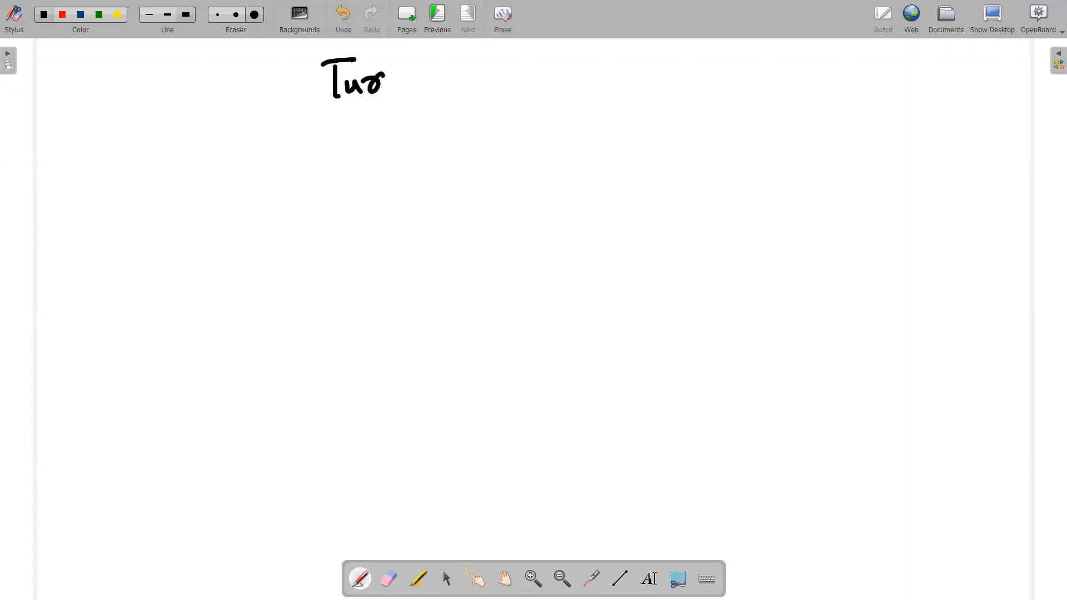
Step: Handwrite and underline the heading "Turing Machine Representation" at the top of the board
{"action": "left_click_drag", "start_coordinate": [388, 89], "coordinate": [477, 89]}
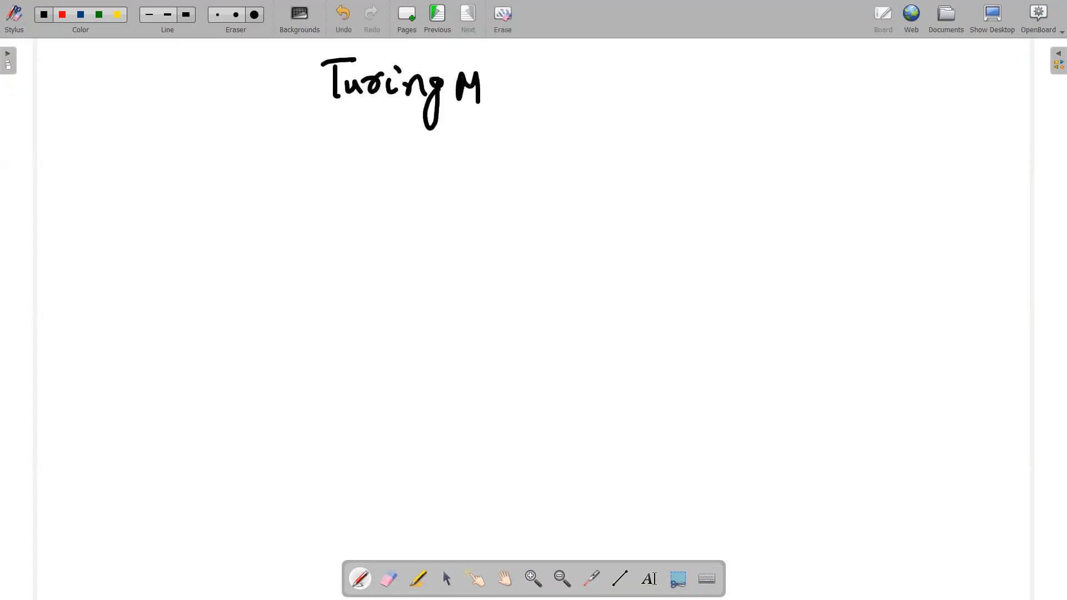
{"action": "left_click_drag", "start_coordinate": [481, 89], "coordinate": [596, 89]}
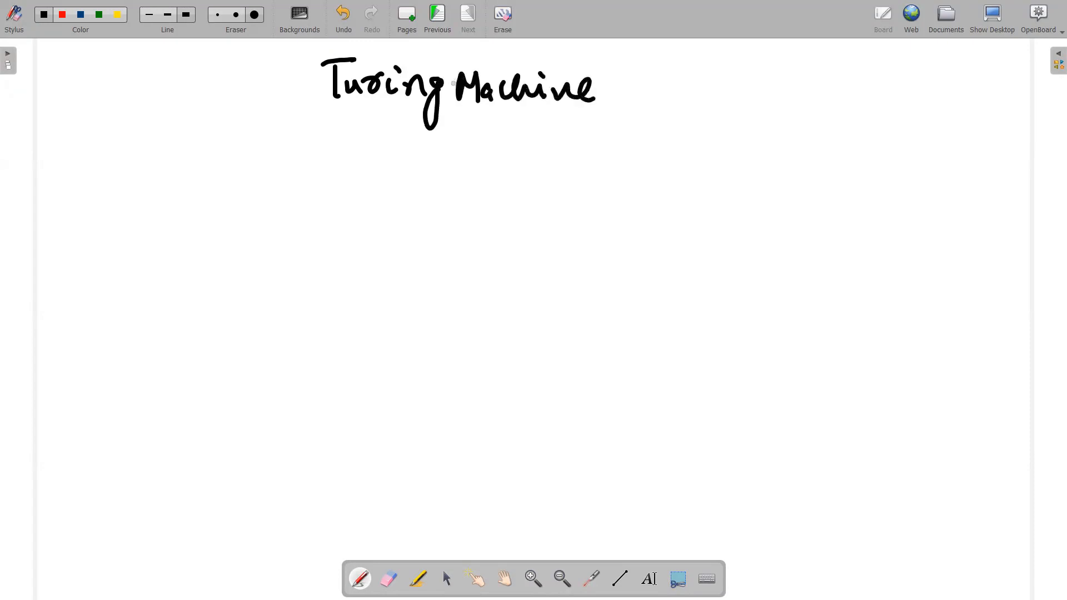
{"action": "left_click_drag", "start_coordinate": [314, 107], "coordinate": [635, 107]}
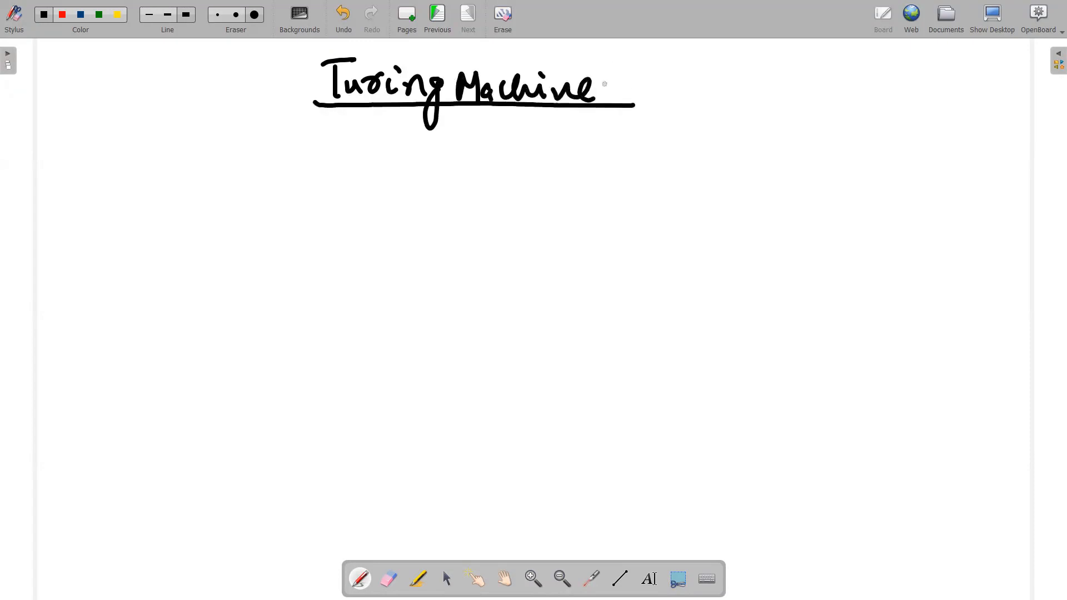
{"action": "left_click_drag", "start_coordinate": [636, 81], "coordinate": [706, 96]}
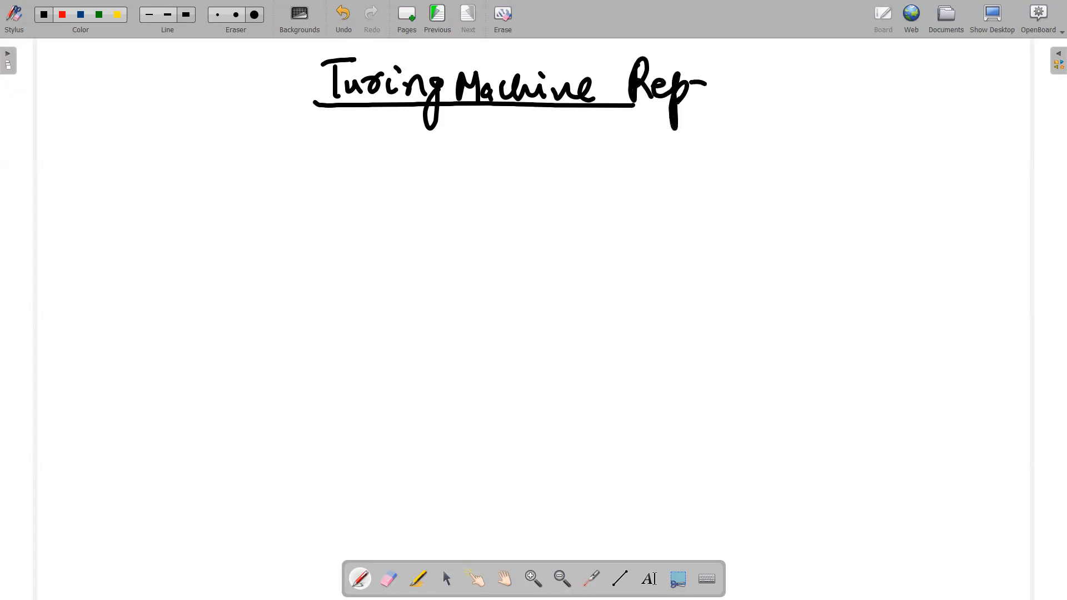
{"action": "left_click_drag", "start_coordinate": [681, 85], "coordinate": [810, 85]}
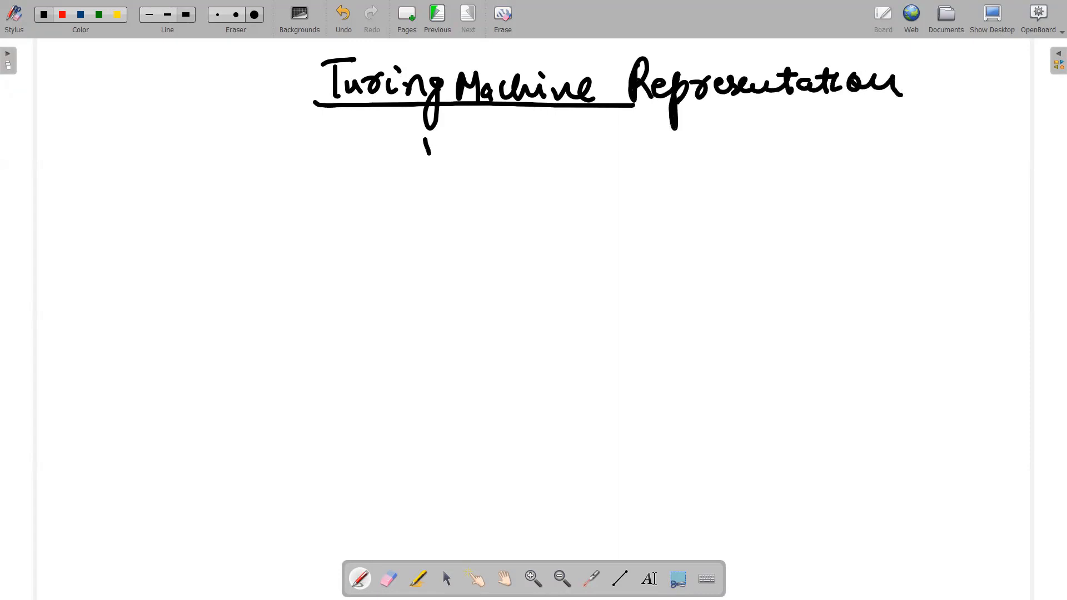
Step: Write "& Tuples" and the underlined subheading "Tuples of Turing Machine" below it
{"action": "left_click_drag", "start_coordinate": [415, 144], "coordinate": [538, 156]}
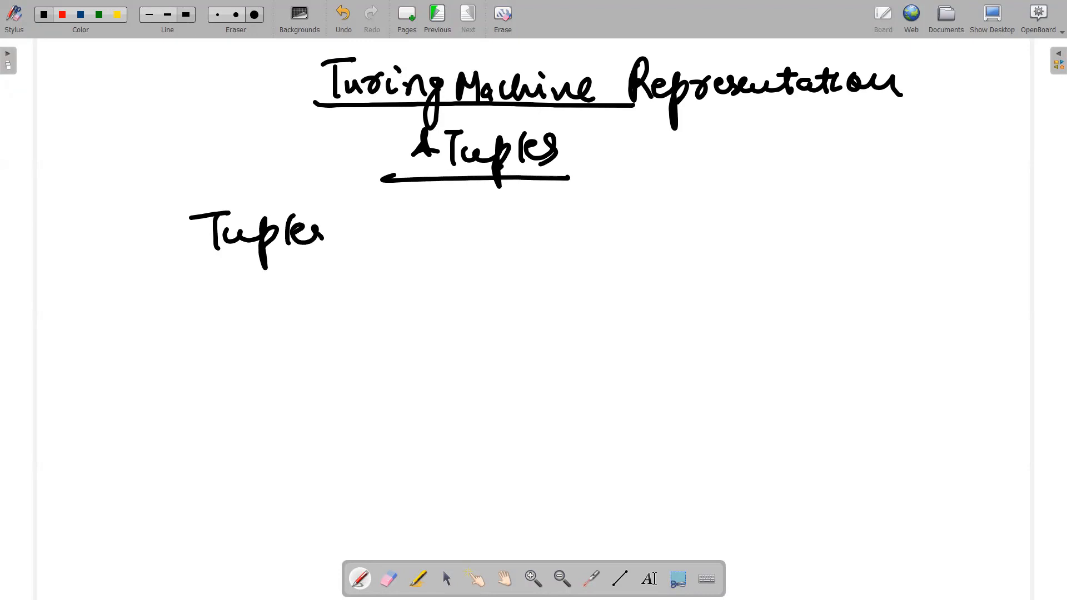
{"action": "left_click_drag", "start_coordinate": [333, 238], "coordinate": [449, 238]}
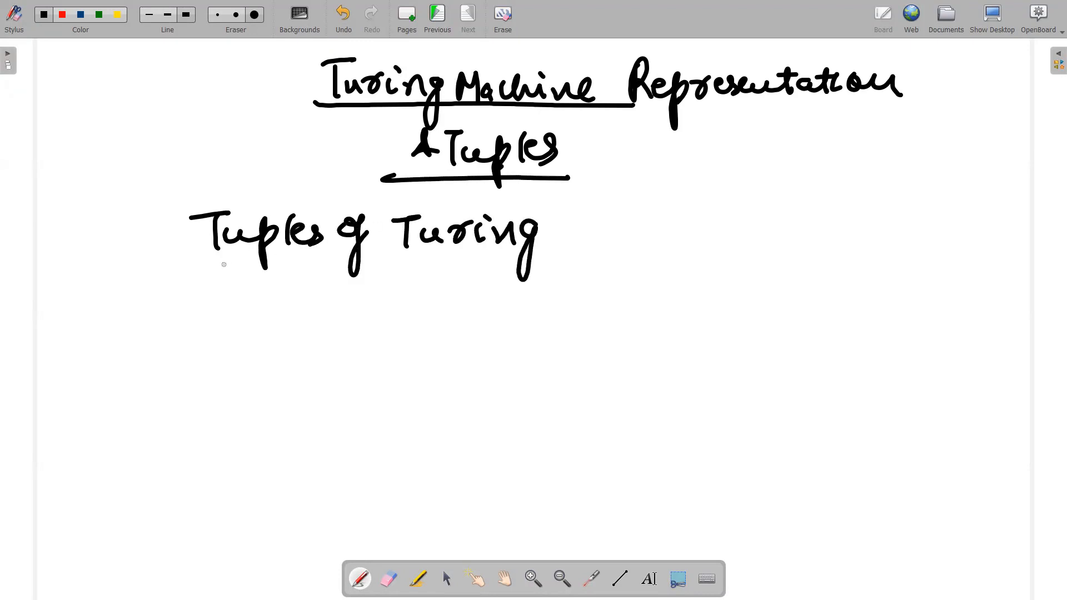
{"action": "left_click_drag", "start_coordinate": [198, 266], "coordinate": [589, 265]}
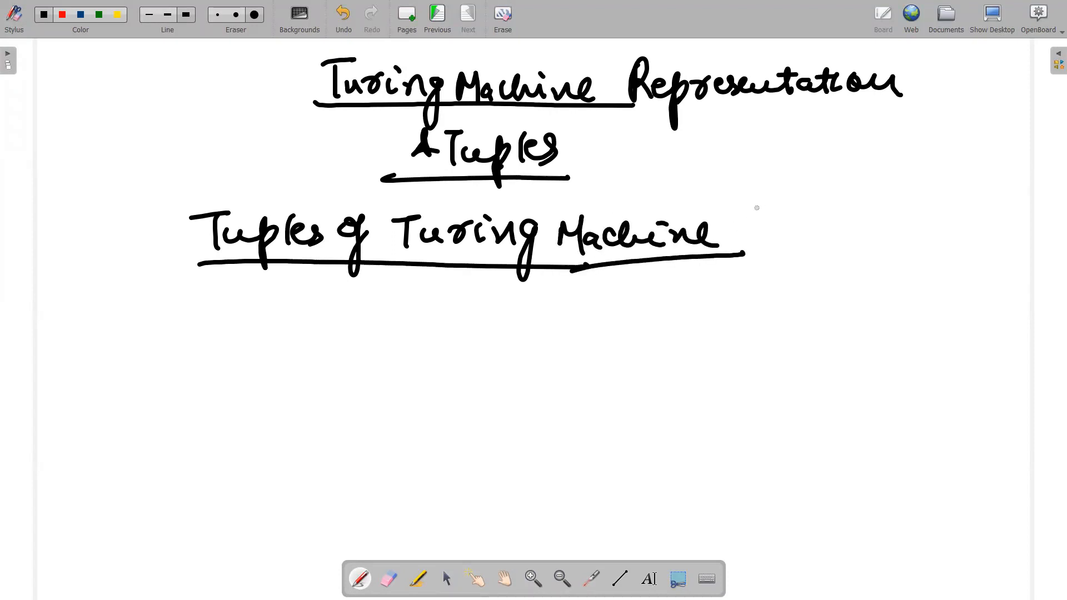
Step: Add "(Tape)" after the subheading and write item 1) Q → No of States
{"action": "left_click_drag", "start_coordinate": [741, 224], "coordinate": [898, 231]}
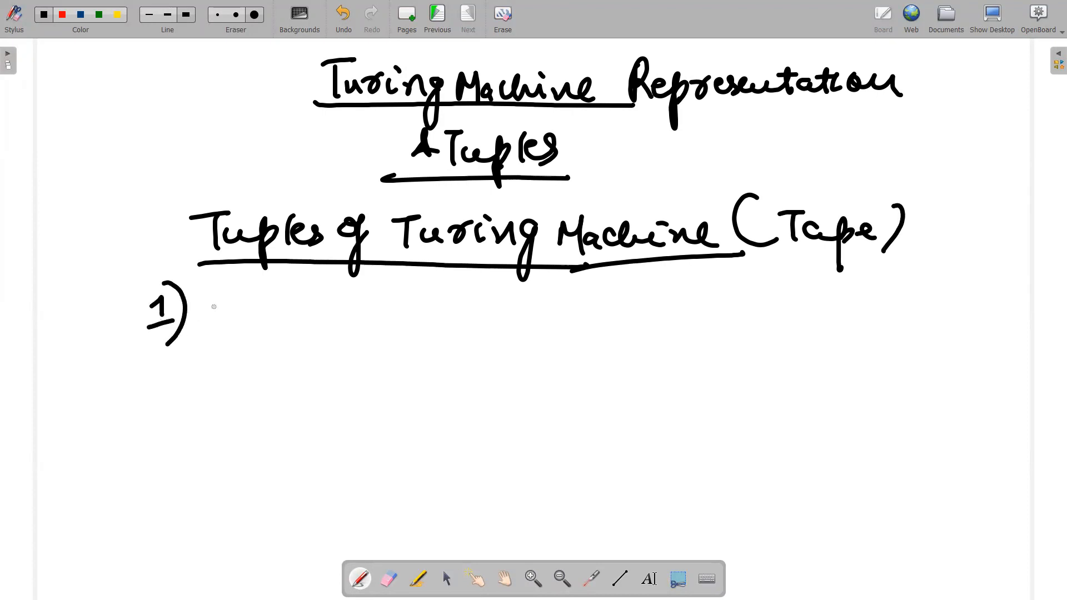
{"action": "left_click_drag", "start_coordinate": [211, 292], "coordinate": [279, 310]}
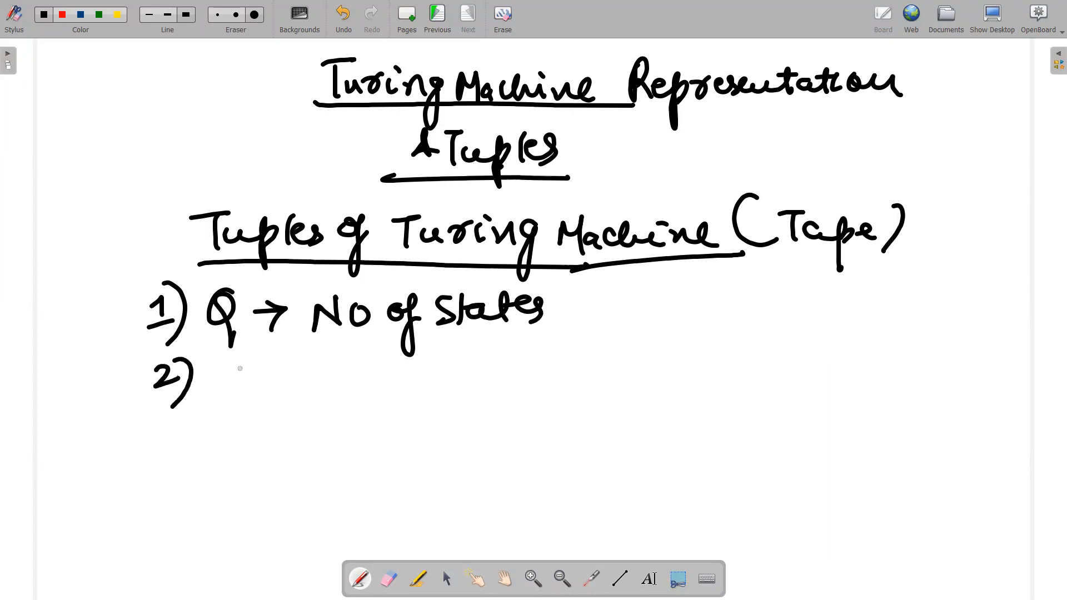
Step: Write items 2) Σ → Input symbols and 3) δ → Transition
{"action": "left_click_drag", "start_coordinate": [218, 381], "coordinate": [388, 368]}
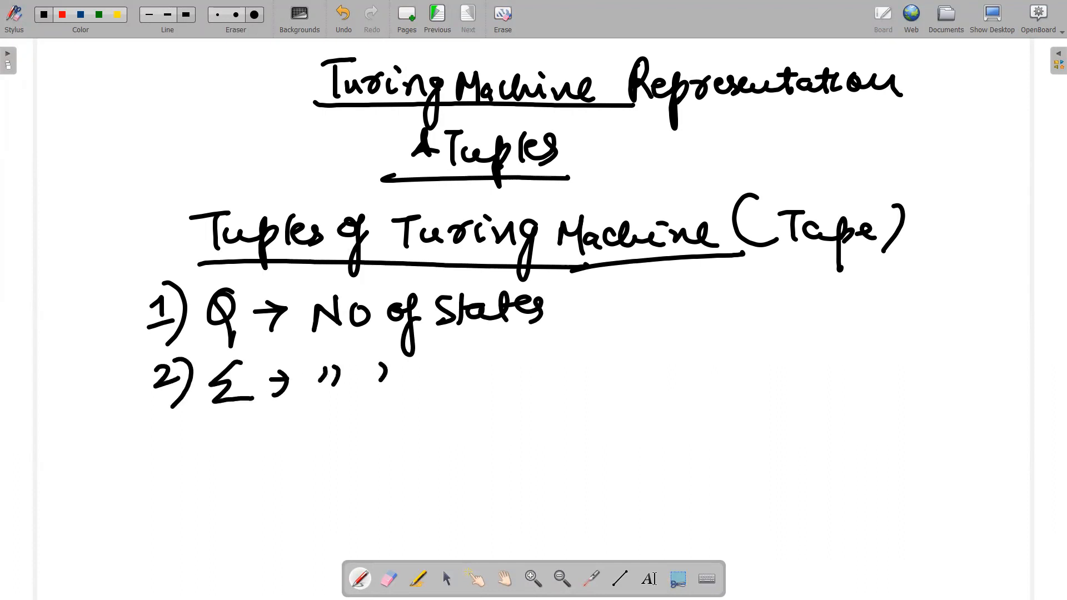
{"action": "left_click_drag", "start_coordinate": [381, 368], "coordinate": [435, 382]}
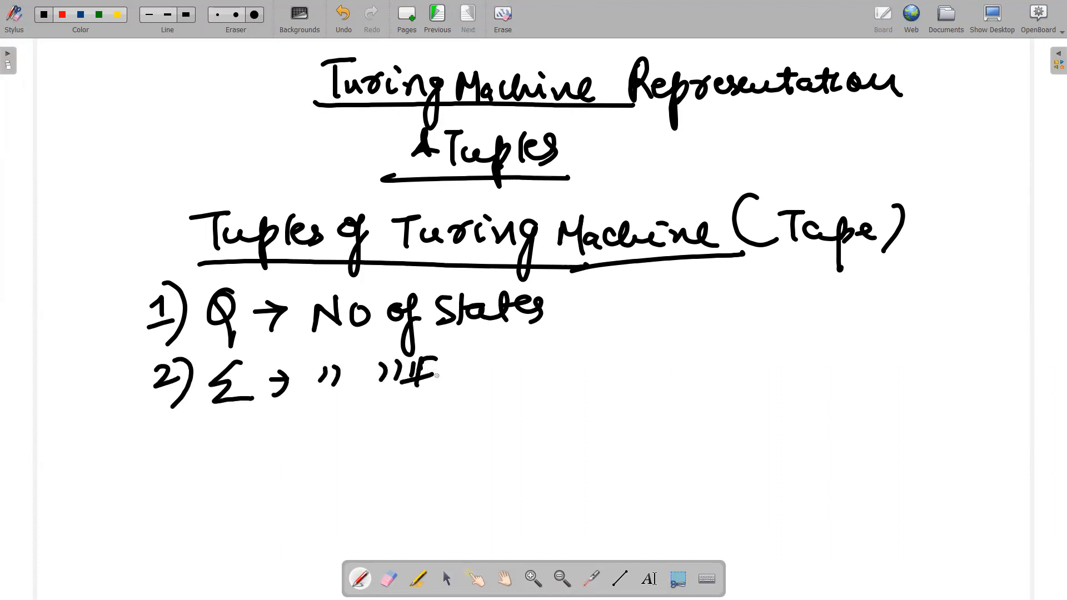
{"action": "left_click_drag", "start_coordinate": [442, 371], "coordinate": [565, 368]}
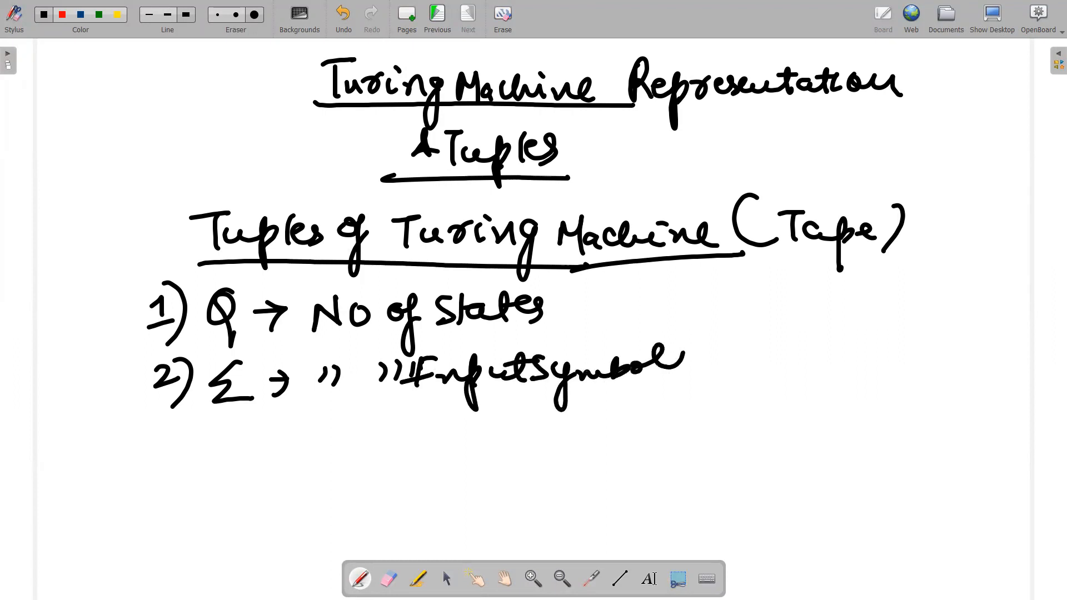
{"action": "left_click_drag", "start_coordinate": [150, 449], "coordinate": [231, 477]}
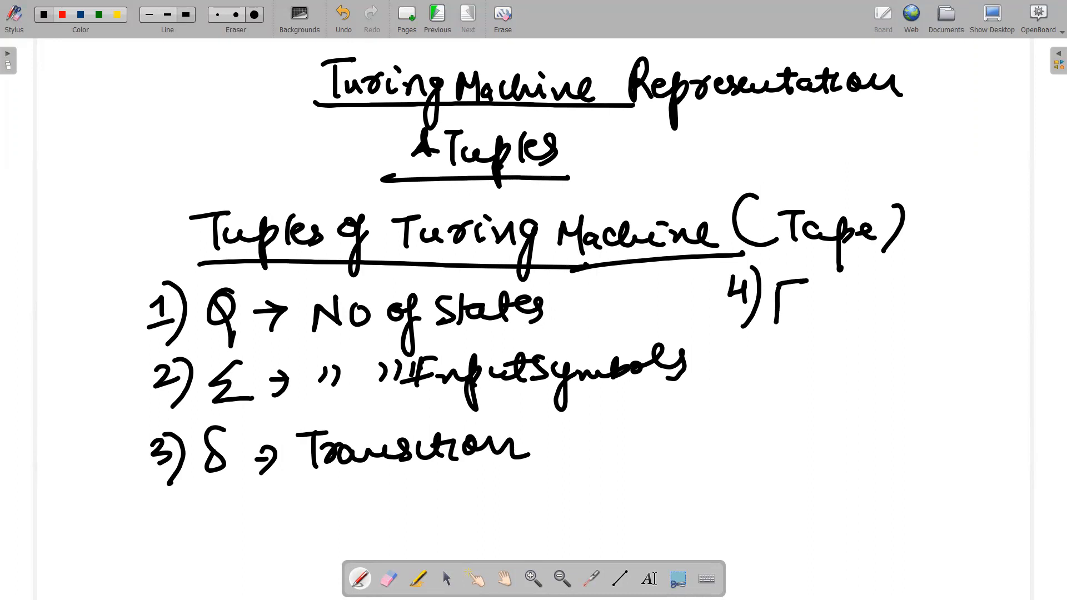
Step: Write item 4) Γ → set of tape symbols and item 5) q0 → initial state on the right side
{"action": "left_click_drag", "start_coordinate": [817, 310], "coordinate": [898, 310]}
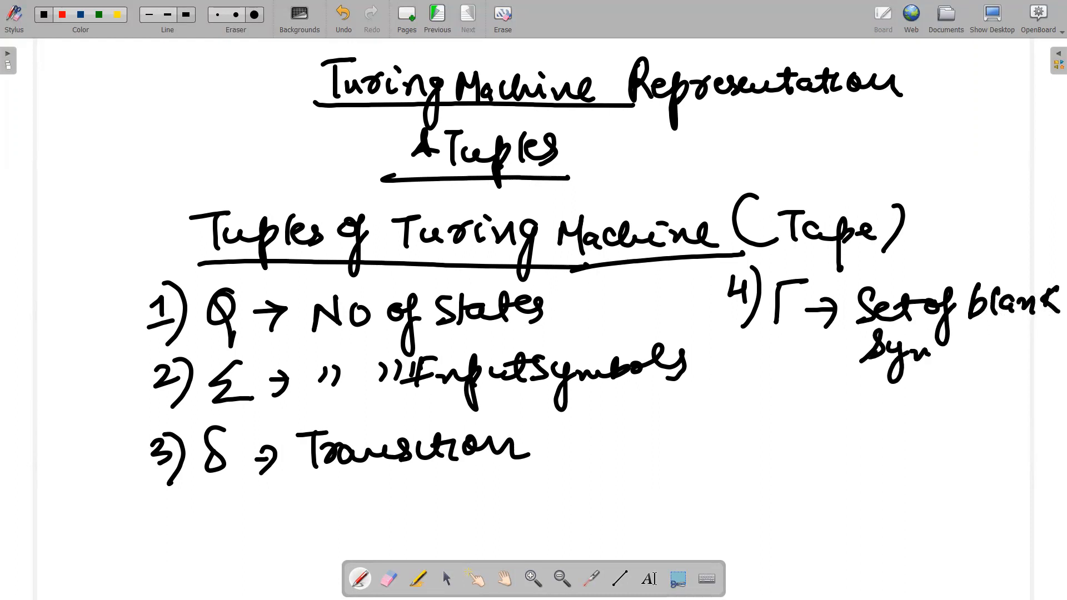
{"action": "left_click_drag", "start_coordinate": [879, 353], "coordinate": [1021, 368]}
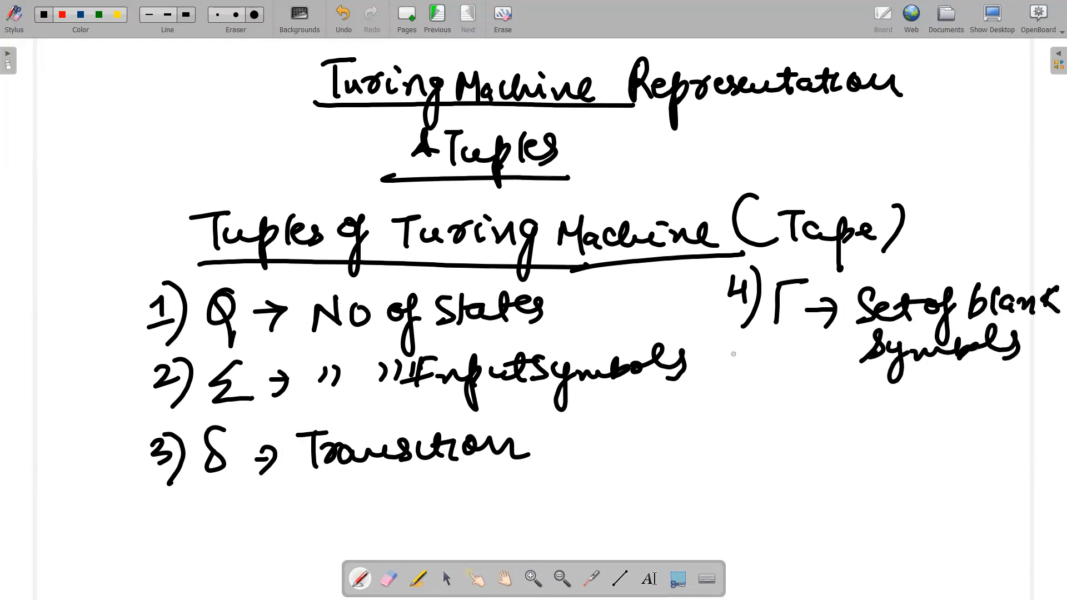
{"action": "left_click_drag", "start_coordinate": [735, 382], "coordinate": [817, 395]}
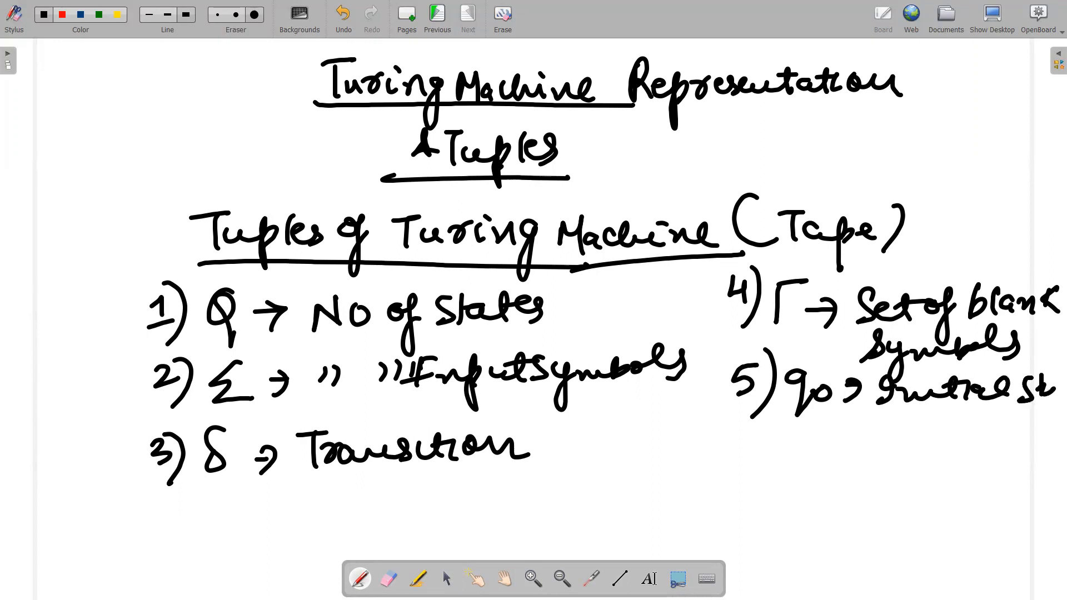
{"action": "left_click_drag", "start_coordinate": [728, 429], "coordinate": [762, 469]}
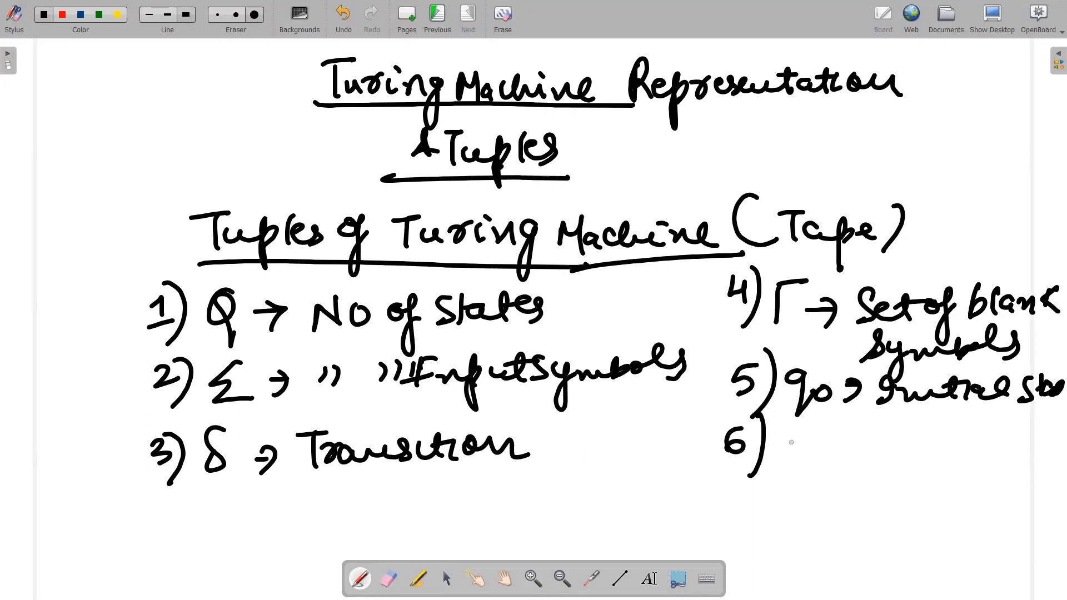
Step: Write items 6) B → blank symbol and 7) F → set of final states
{"action": "left_click_drag", "start_coordinate": [783, 446], "coordinate": [851, 446]}
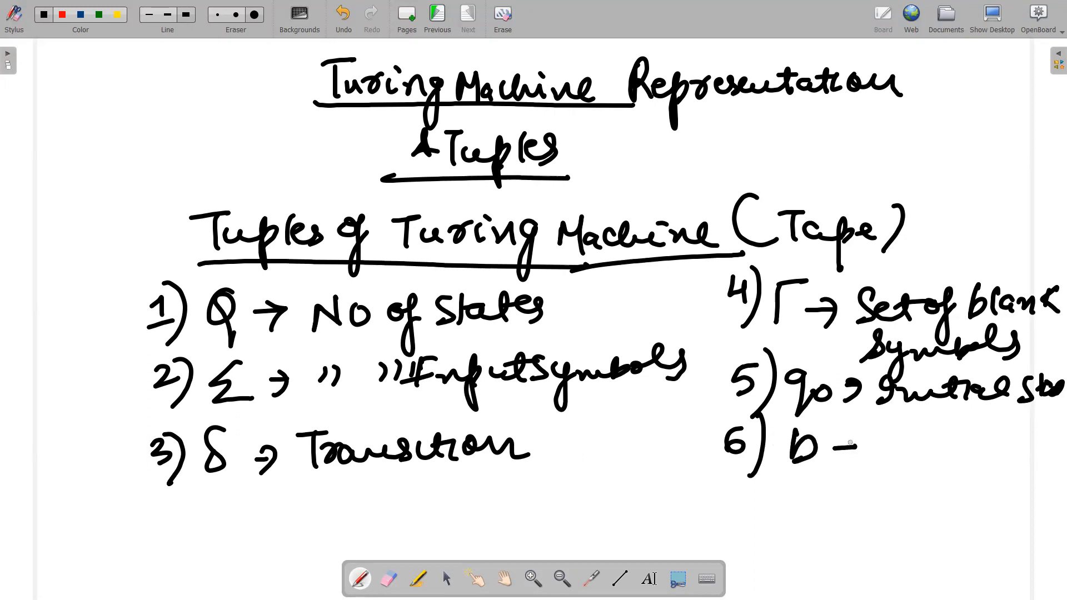
{"action": "left_click_drag", "start_coordinate": [857, 443], "coordinate": [960, 443]}
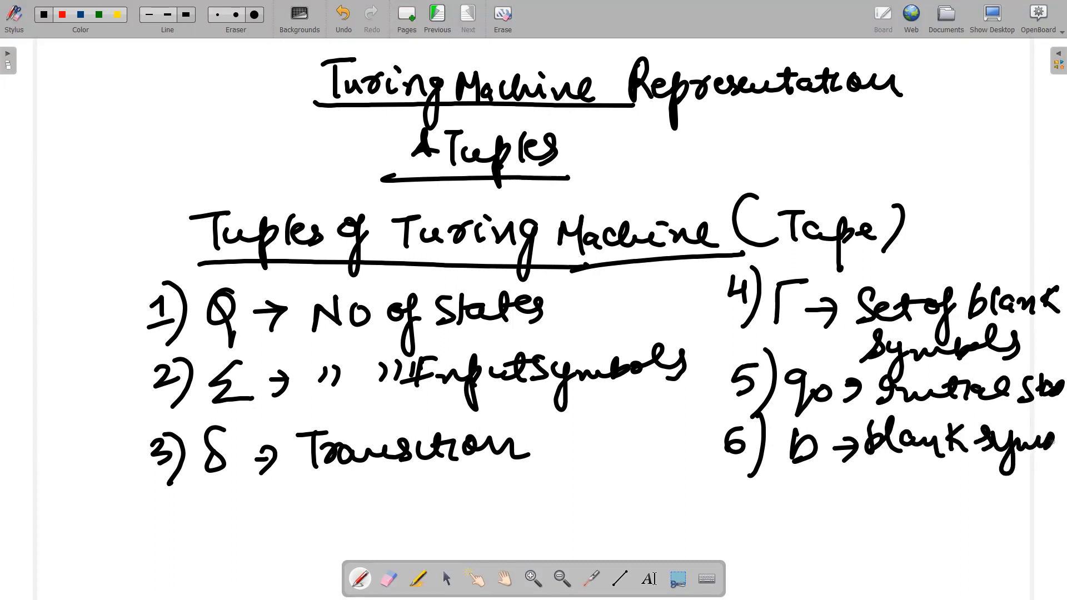
{"action": "left_click_drag", "start_coordinate": [729, 497], "coordinate": [796, 532]}
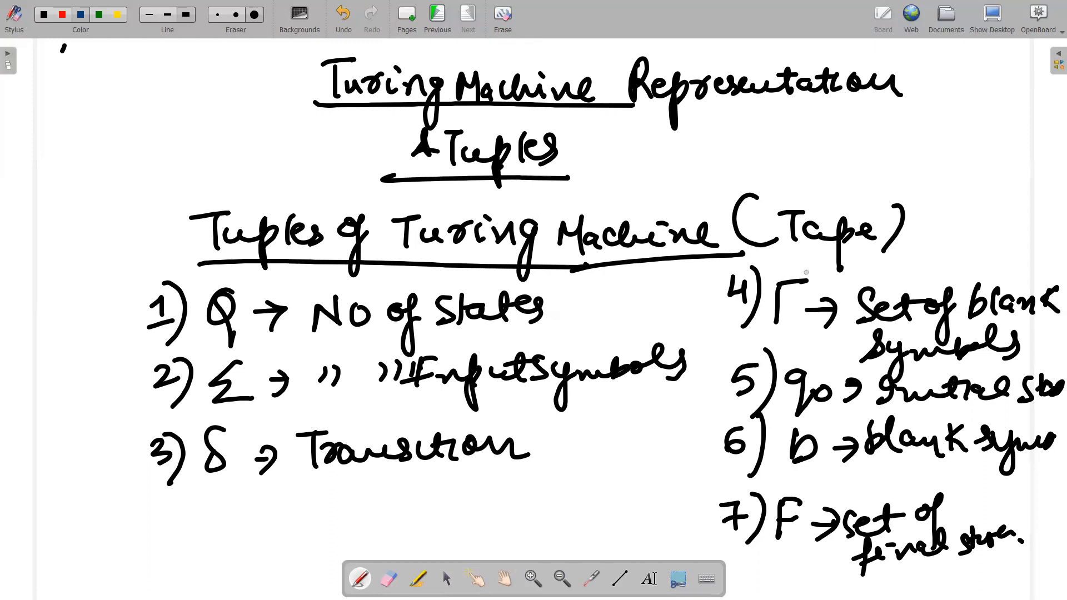
{"action": "left_click_drag", "start_coordinate": [769, 272], "coordinate": [878, 368]}
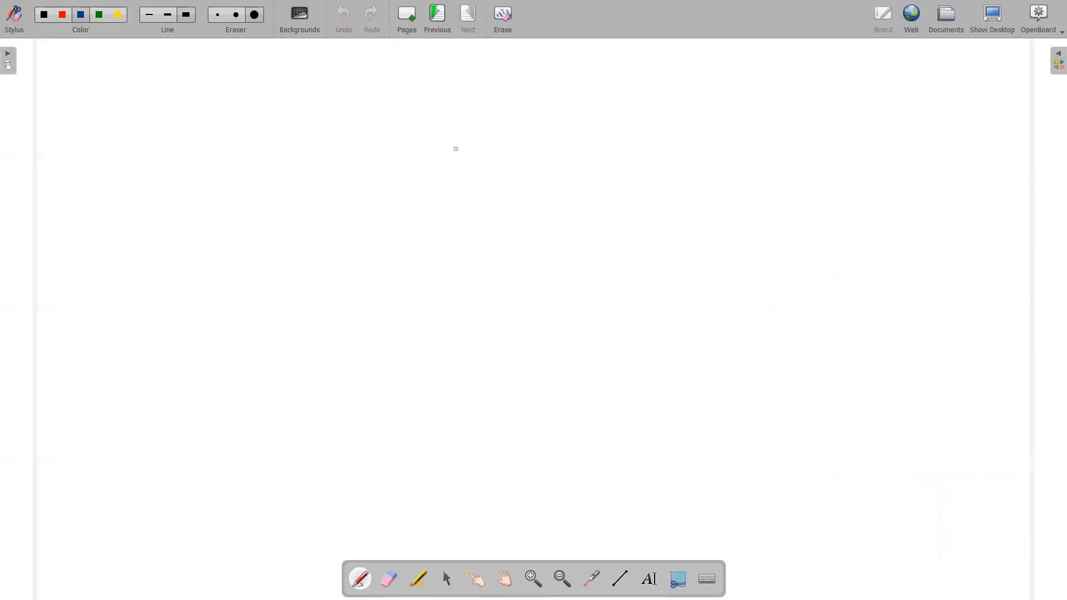
Step: Handwrite and underline the heading "Turing Machine" on the fresh page
{"action": "left_click_drag", "start_coordinate": [298, 68], "coordinate": [332, 65]}
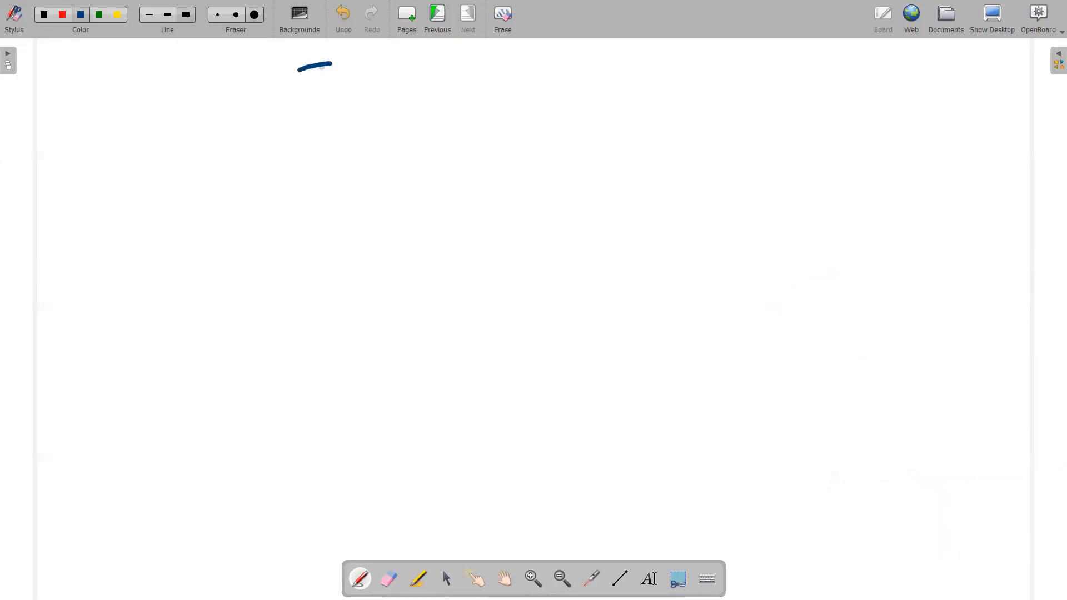
{"action": "left_click_drag", "start_coordinate": [307, 81], "coordinate": [429, 81]}
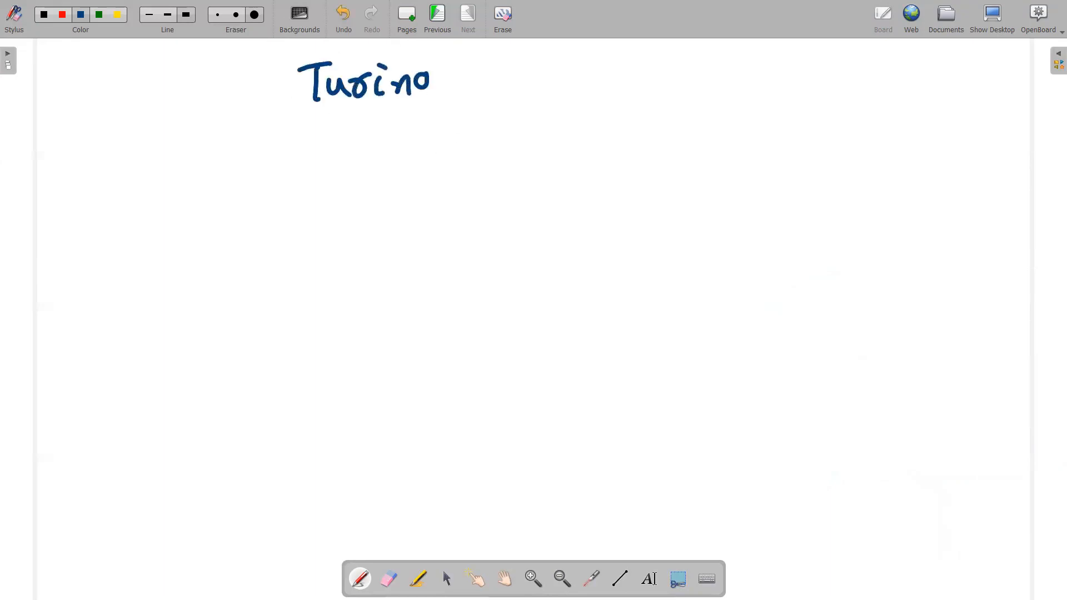
{"action": "left_click_drag", "start_coordinate": [429, 77], "coordinate": [599, 77]}
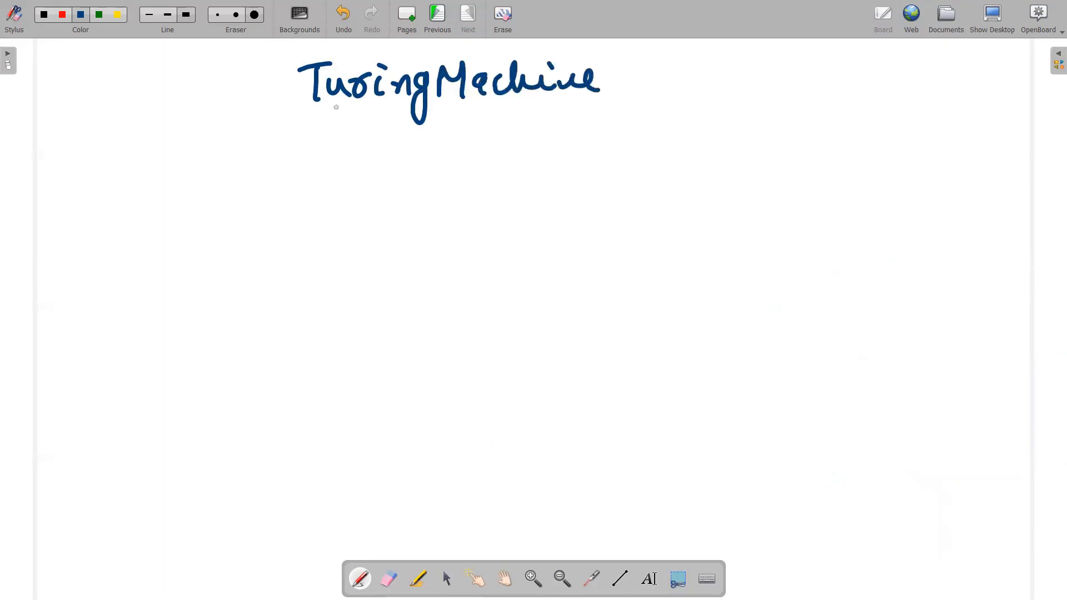
{"action": "left_click_drag", "start_coordinate": [307, 107], "coordinate": [582, 107]}
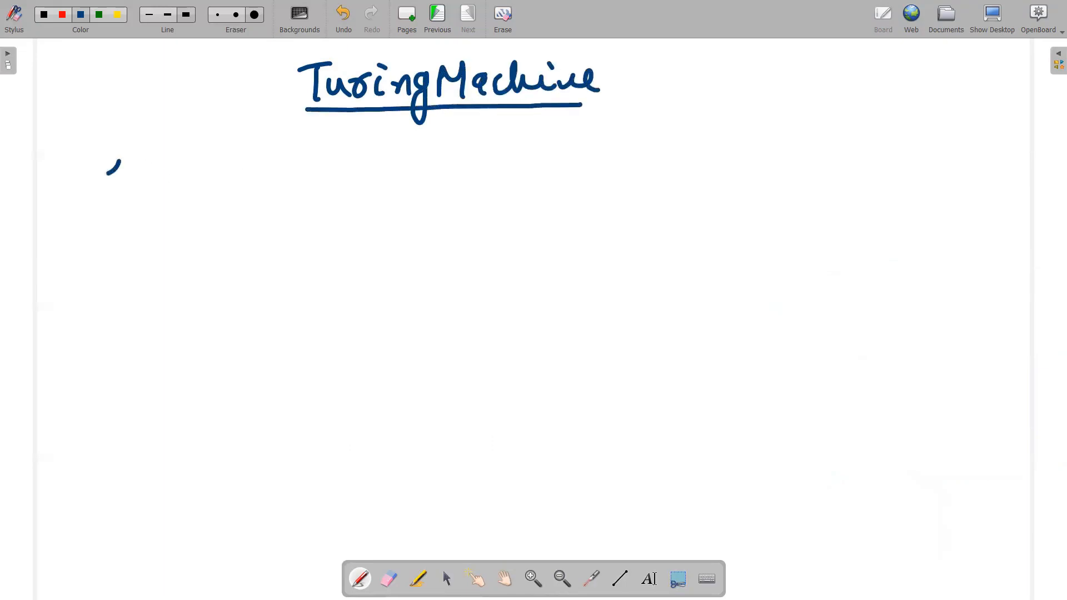
Step: Write item "1) Instantaneous Description" below the heading
{"action": "left_click_drag", "start_coordinate": [102, 164], "coordinate": [204, 197]}
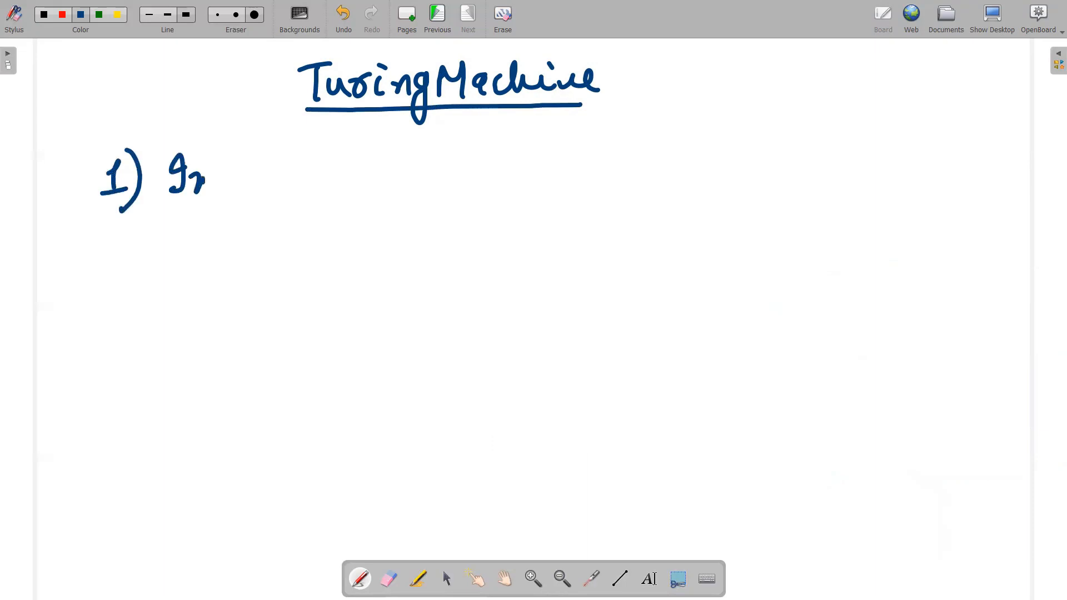
{"action": "left_click_drag", "start_coordinate": [205, 176], "coordinate": [314, 177]}
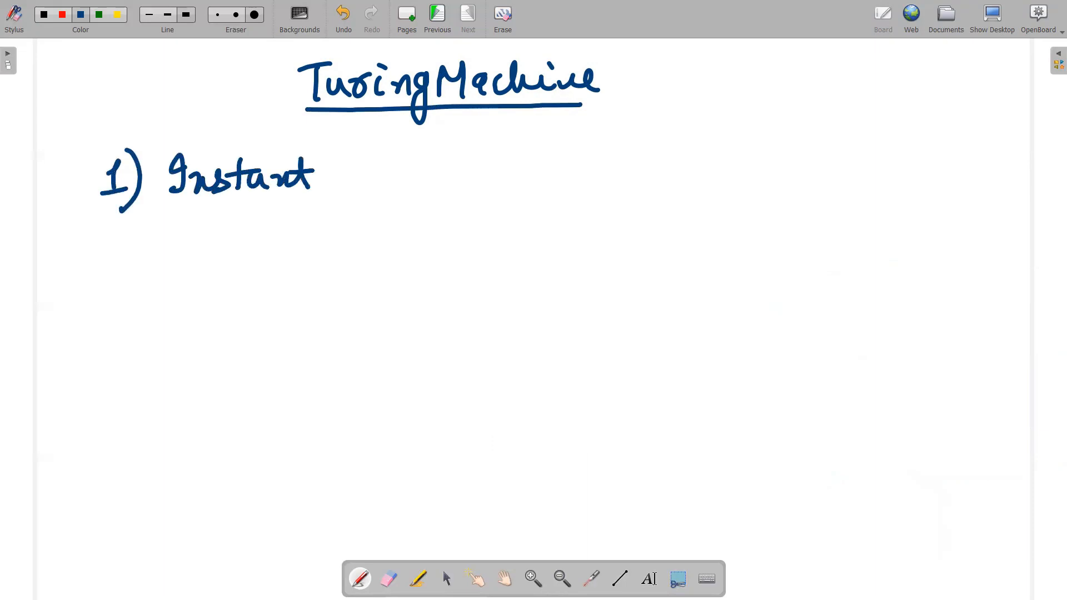
{"action": "left_click_drag", "start_coordinate": [317, 177], "coordinate": [330, 183]}
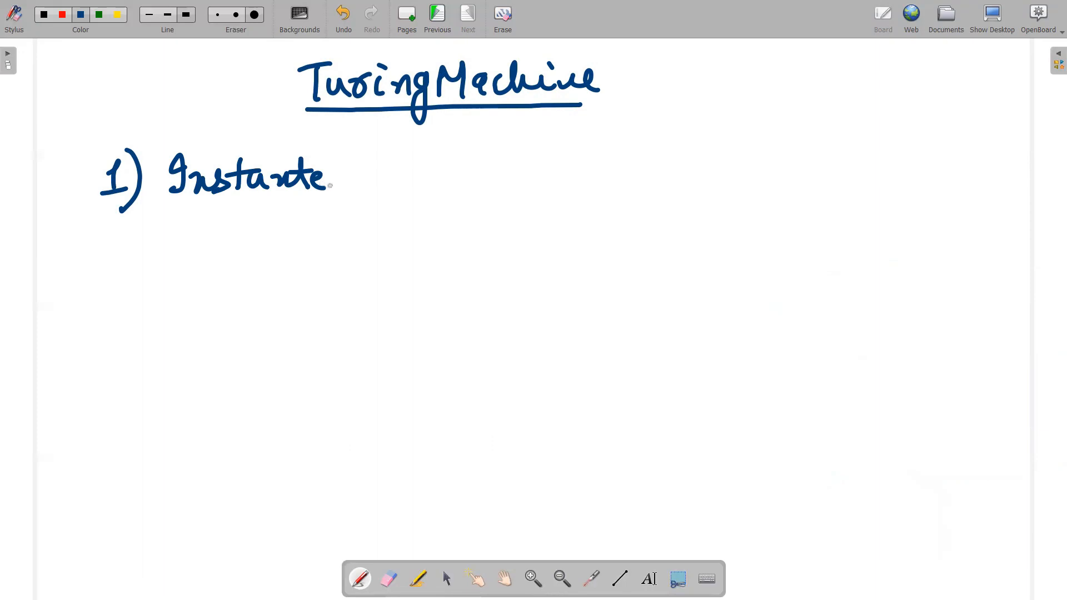
{"action": "left_click_drag", "start_coordinate": [334, 176], "coordinate": [378, 177]}
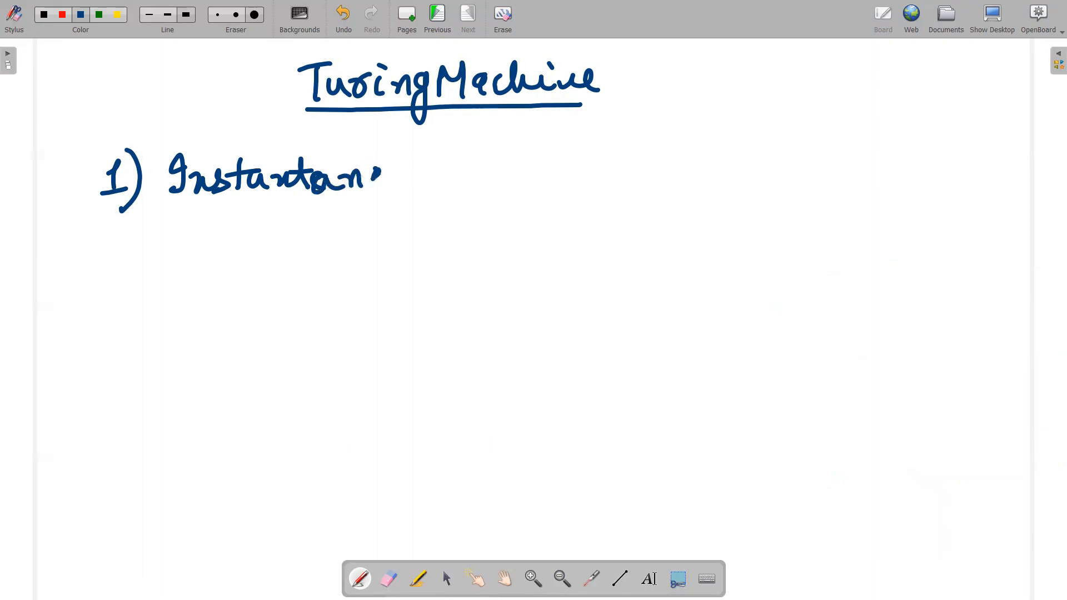
{"action": "left_click_drag", "start_coordinate": [384, 177], "coordinate": [449, 176]}
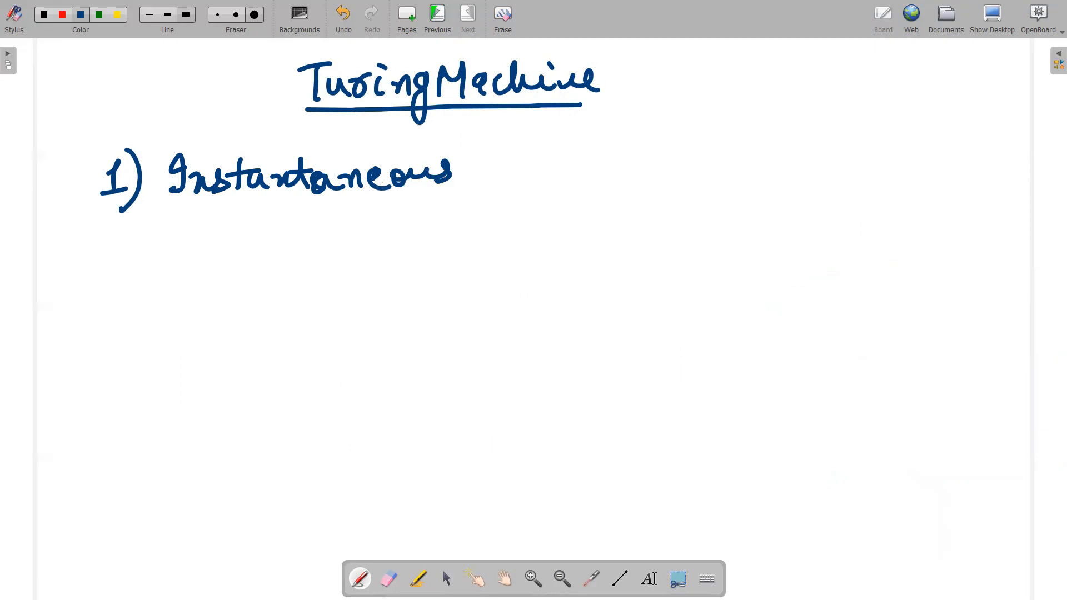
{"action": "left_click_drag", "start_coordinate": [469, 170], "coordinate": [541, 170]}
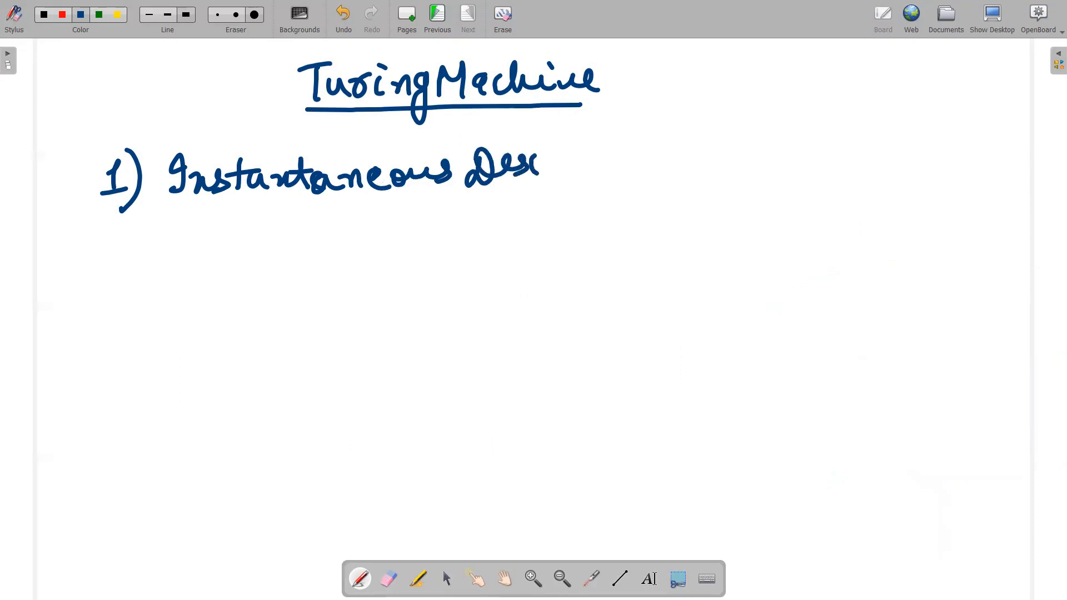
{"action": "left_click_drag", "start_coordinate": [538, 170], "coordinate": [650, 167]}
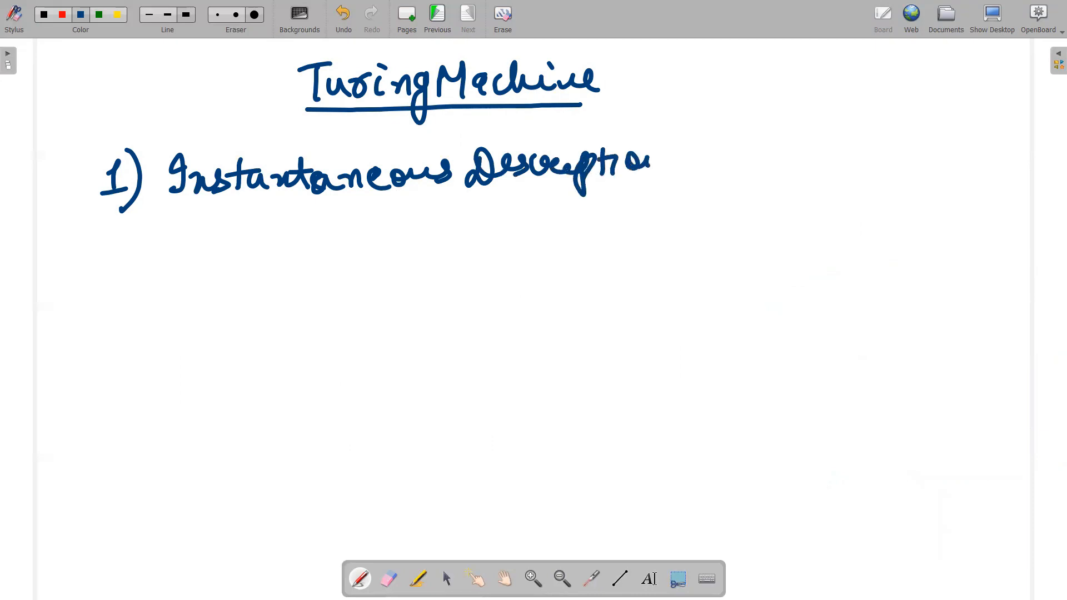
{"action": "left_click_drag", "start_coordinate": [688, 161], "coordinate": [824, 170]}
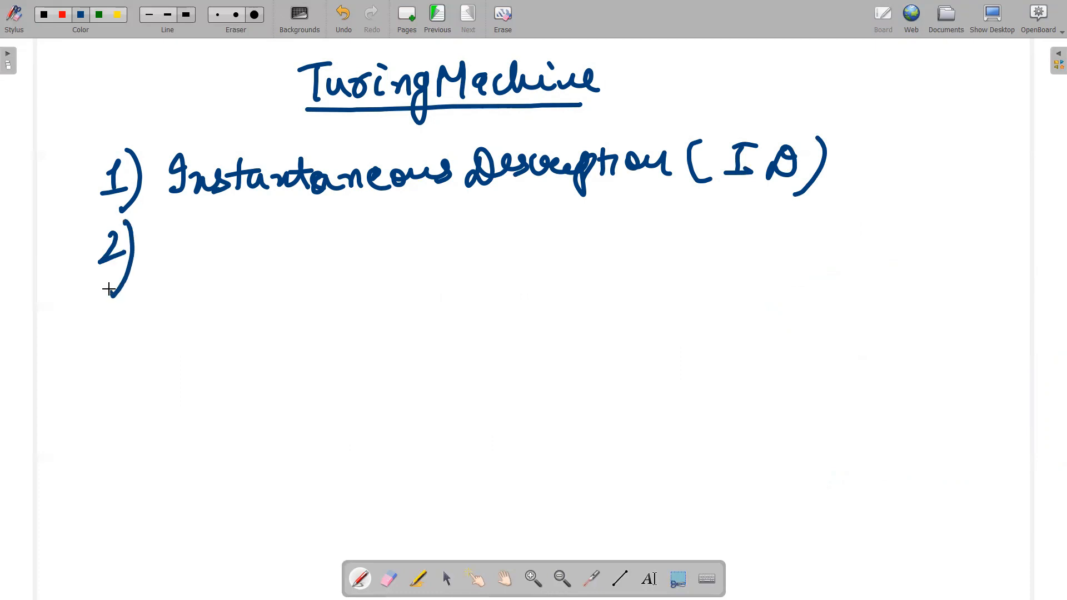
Step: Write items 2) Transition Diagram and 3) » Table, then bracket the three representations on the right
{"action": "left_click_drag", "start_coordinate": [211, 244], "coordinate": [238, 243]}
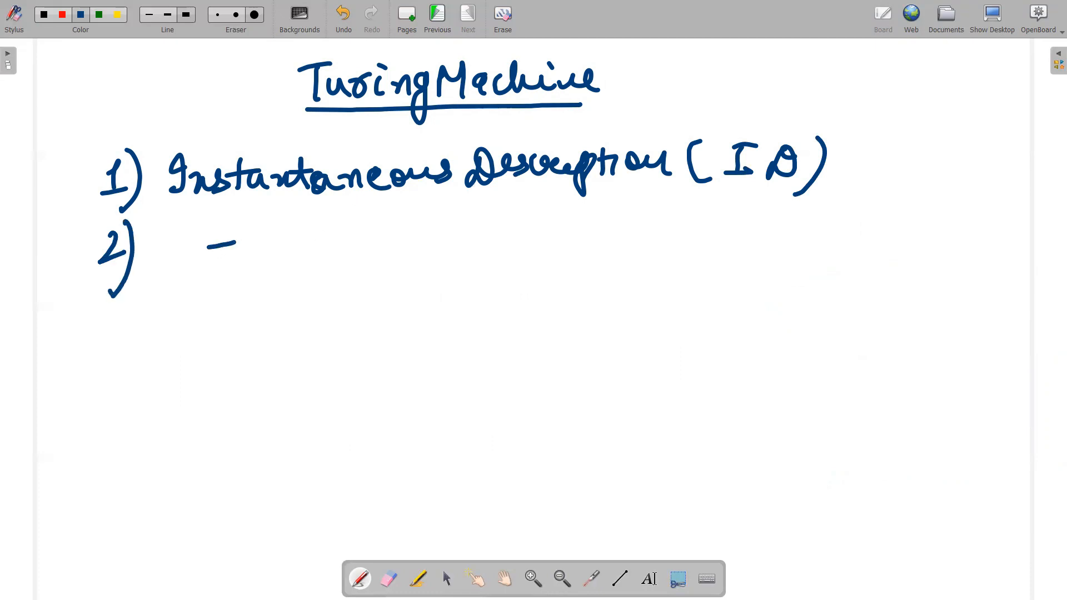
{"action": "left_click_drag", "start_coordinate": [218, 259], "coordinate": [340, 266]}
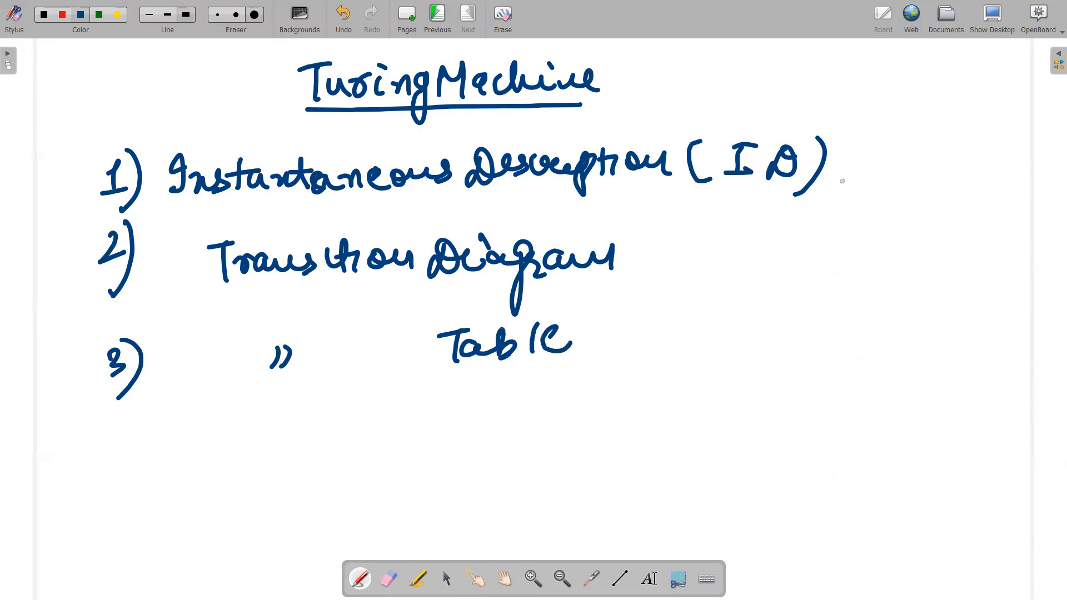
{"action": "left_click_drag", "start_coordinate": [851, 96], "coordinate": [830, 388]}
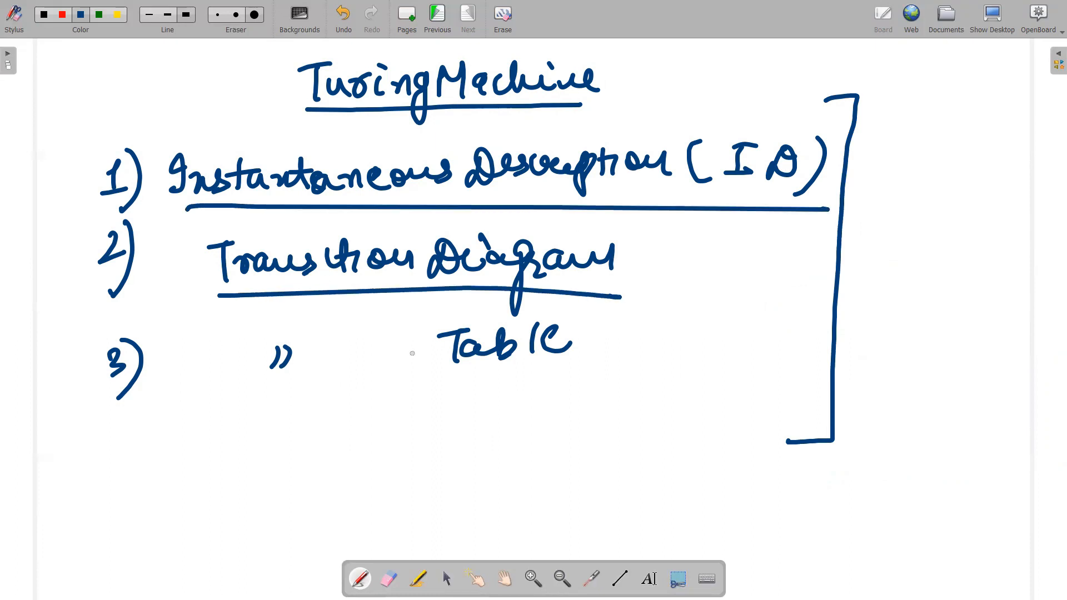
Step: Underline the Table entry and draw a box around Transition Diagram
{"action": "left_click_drag", "start_coordinate": [248, 395], "coordinate": [580, 394]}
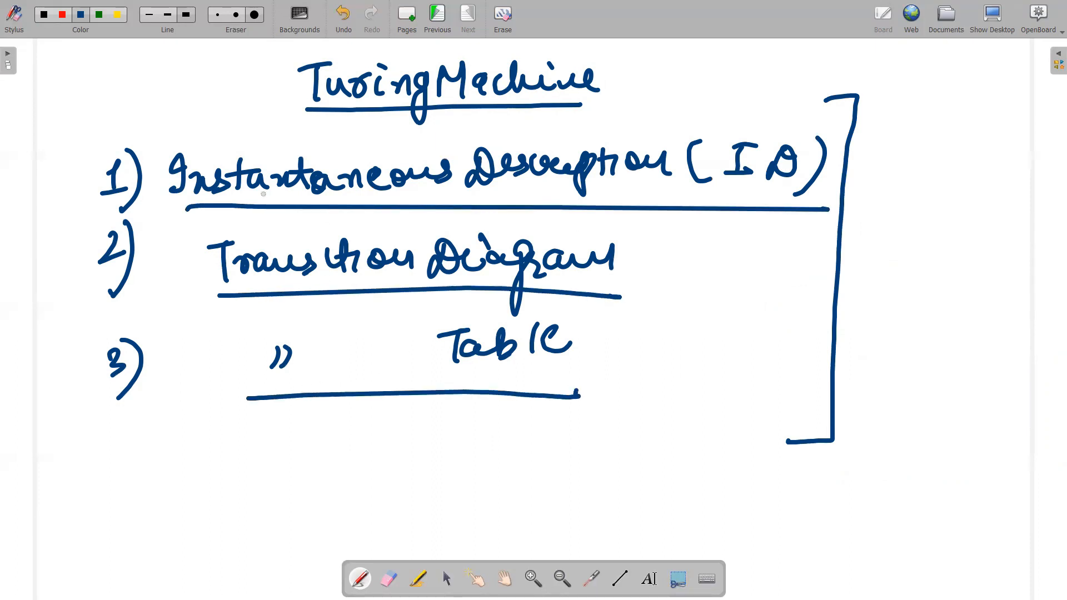
{"action": "left_click_drag", "start_coordinate": [190, 218], "coordinate": [708, 286]}
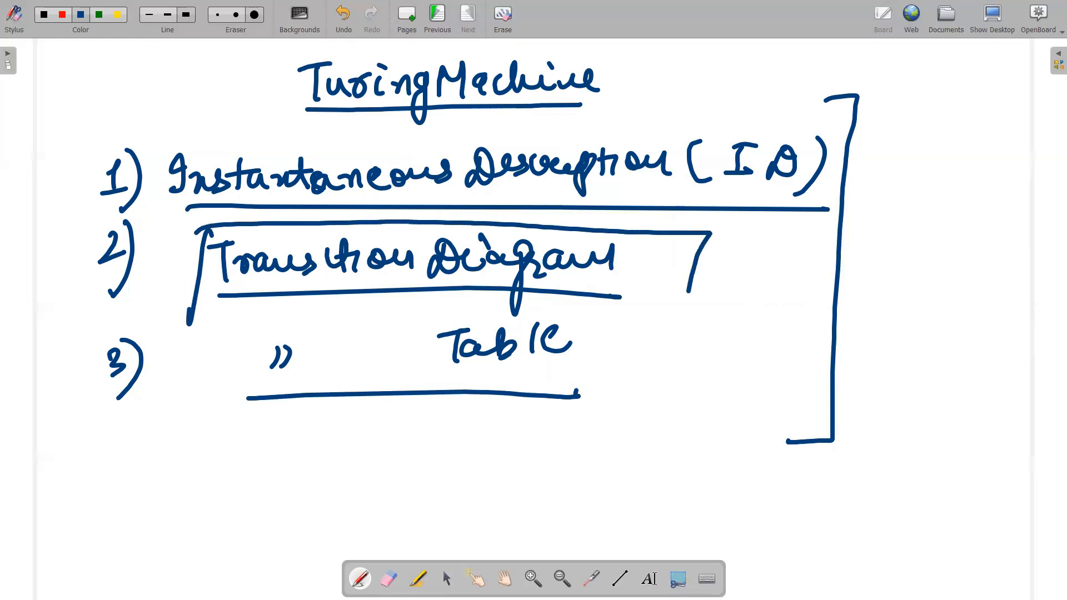